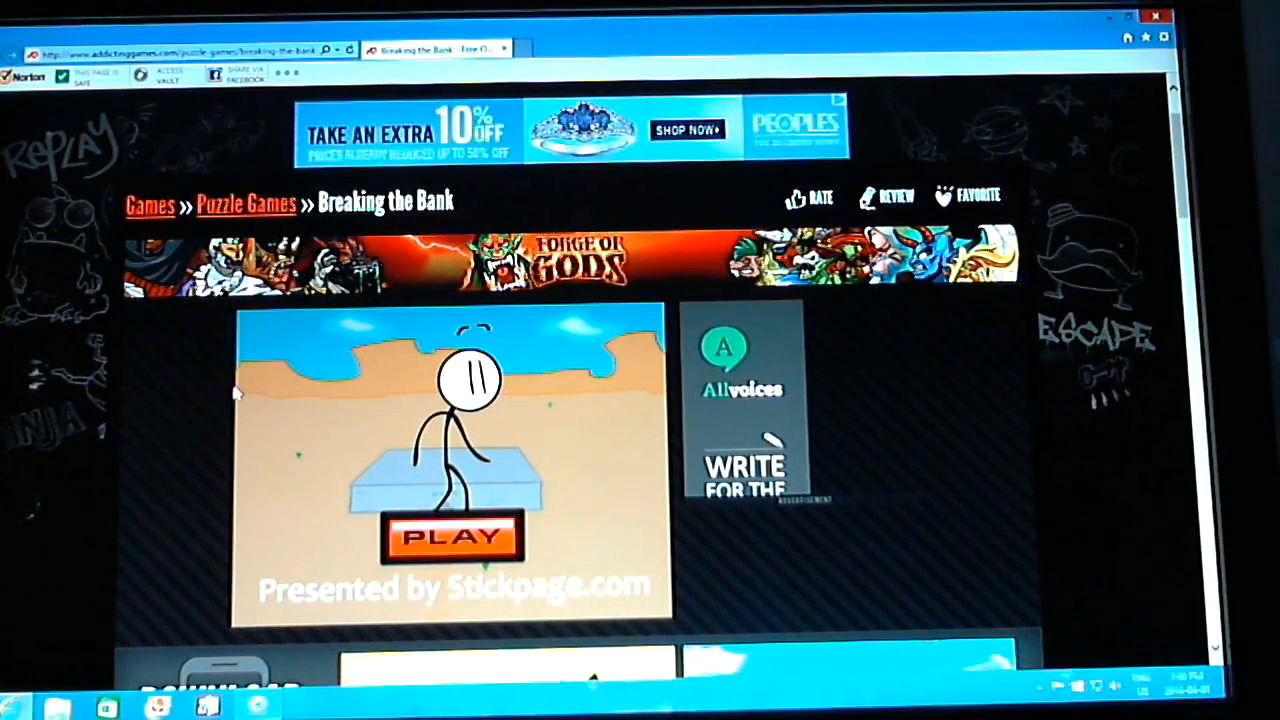
pyautogui.moveTo(620, 496)
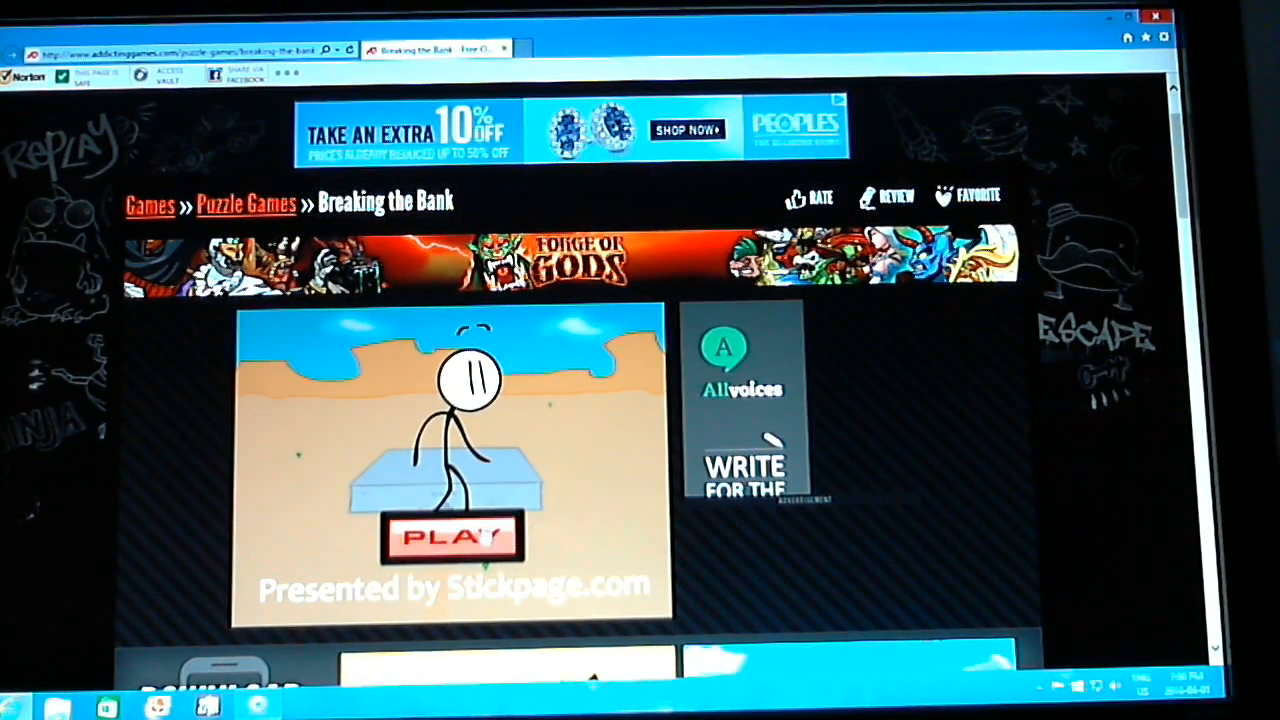
pyautogui.click(452, 536)
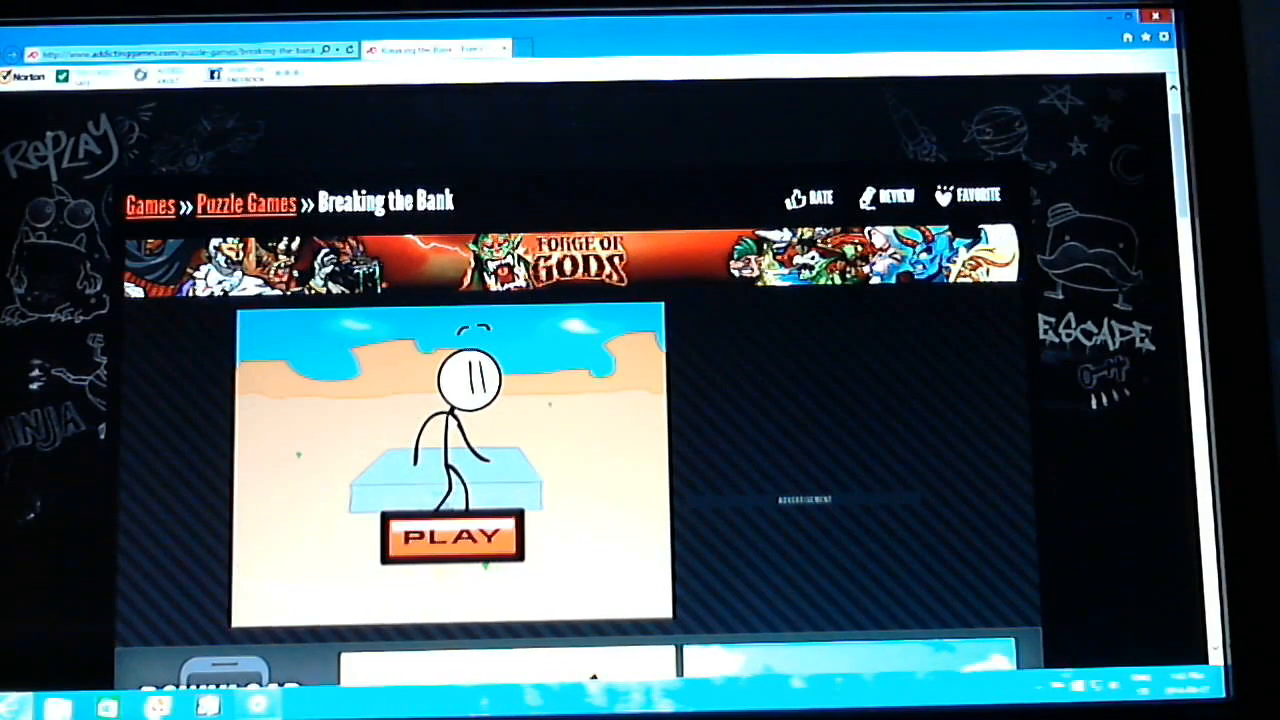
pyautogui.click(452, 536)
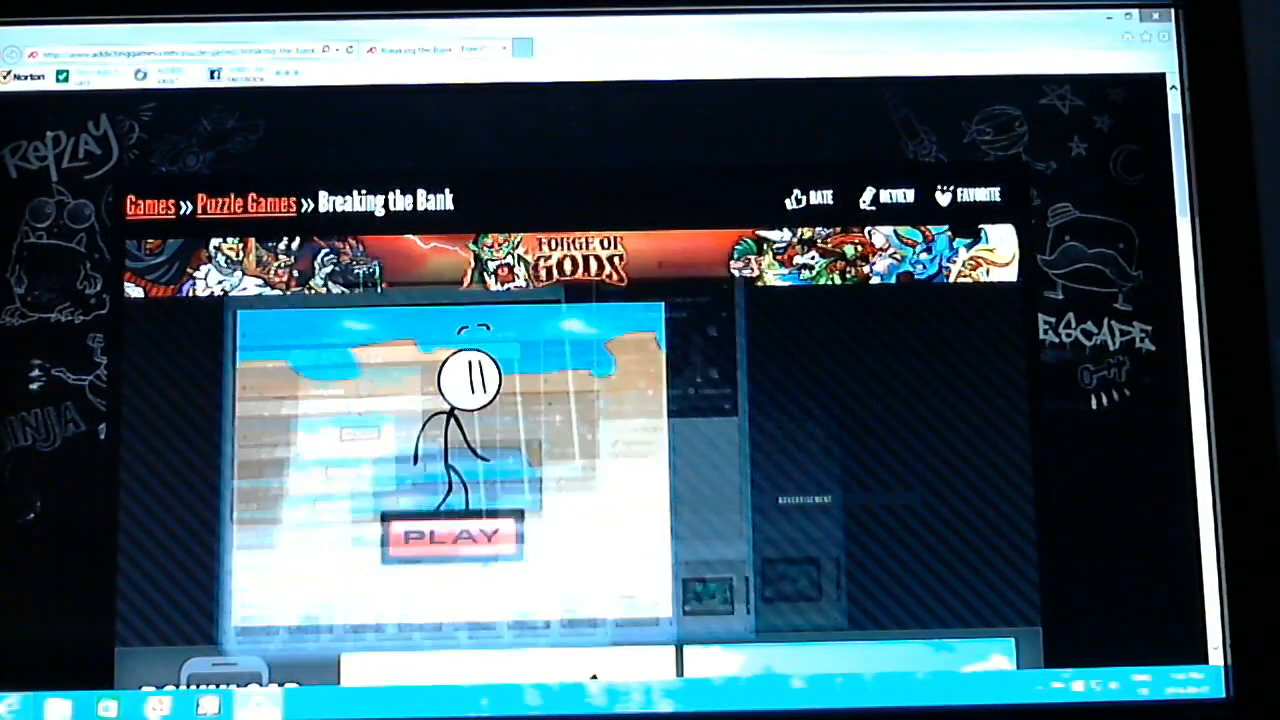